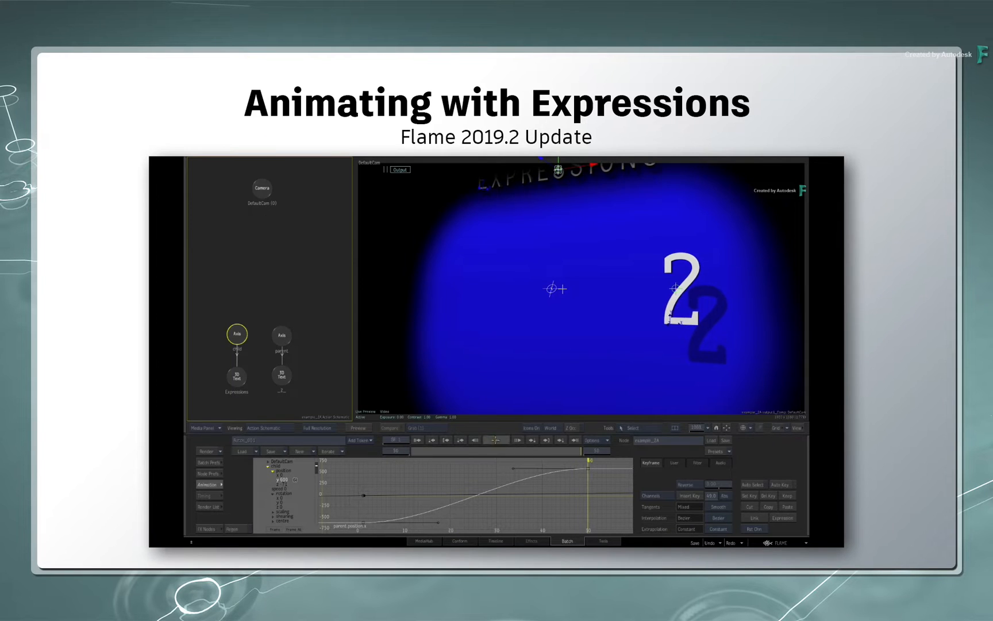
- Enter the text 'Selection' in the field below the viewer
click(494, 440)
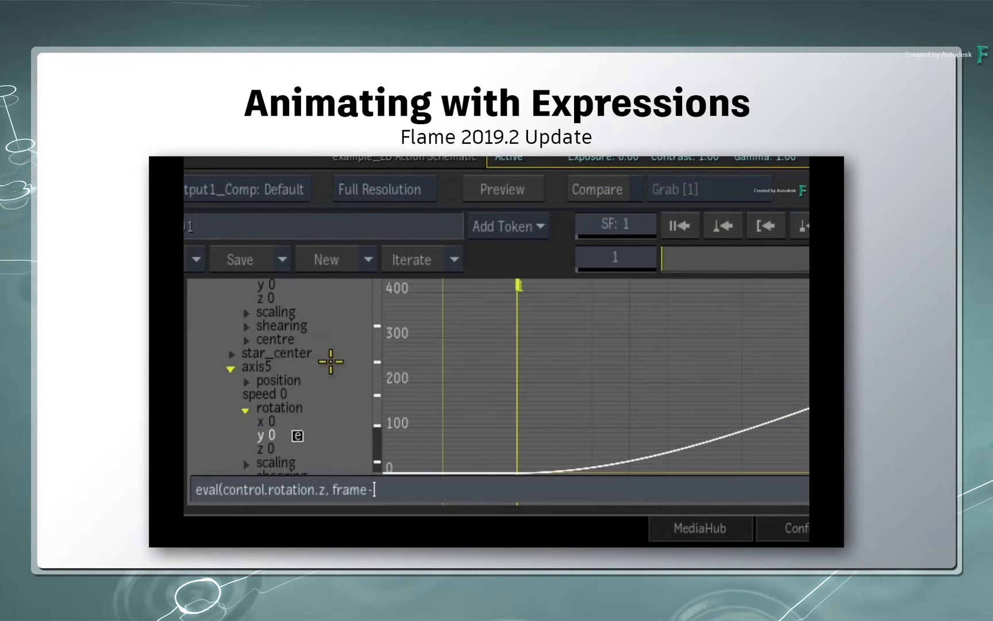
text(Selection)
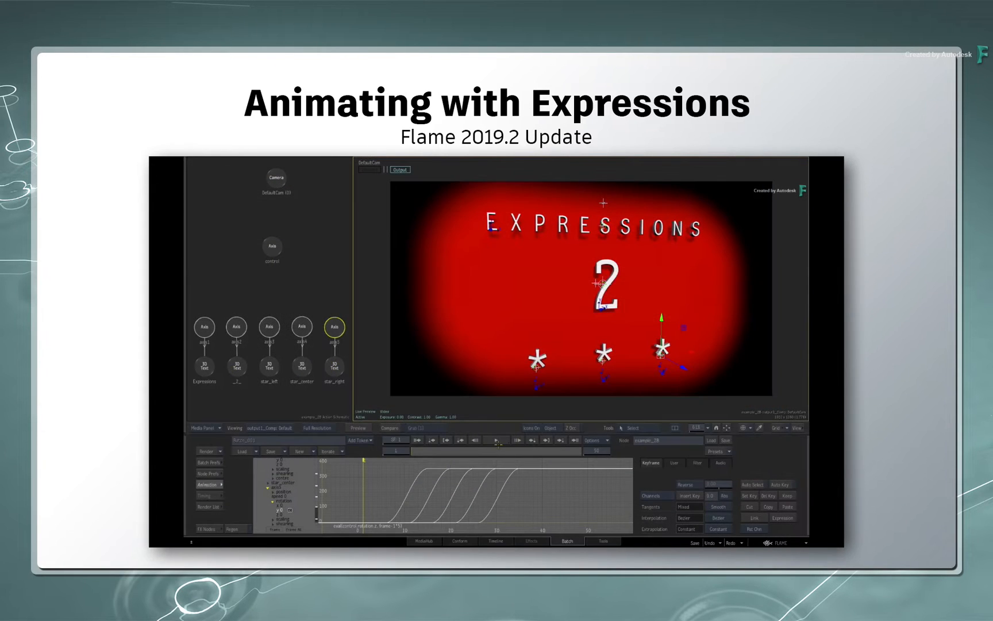
click(498, 440)
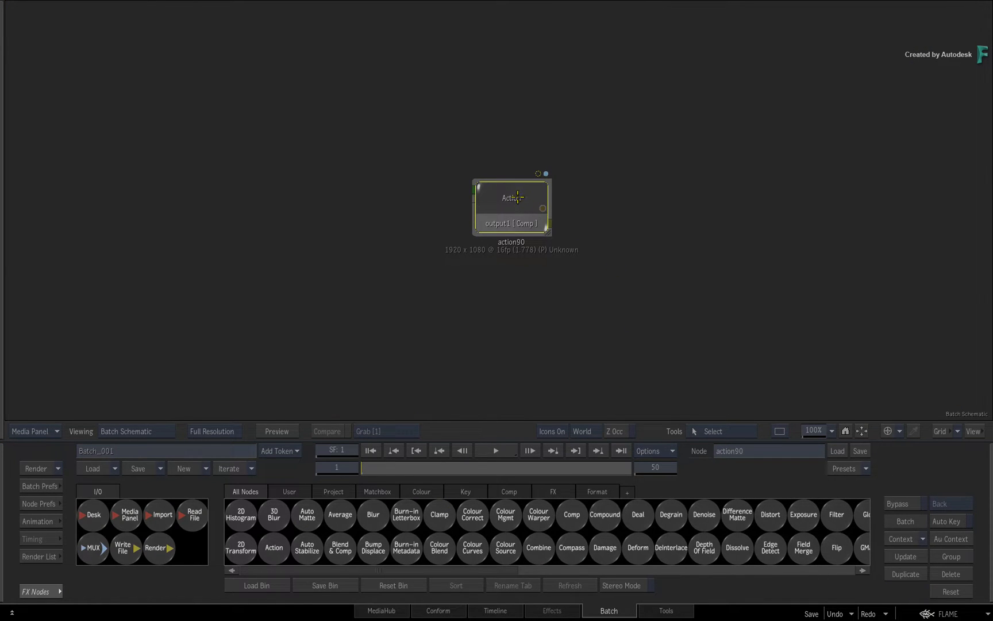
- Open action90 in Action, play the animation, then return to frame 1
double_click(513, 198)
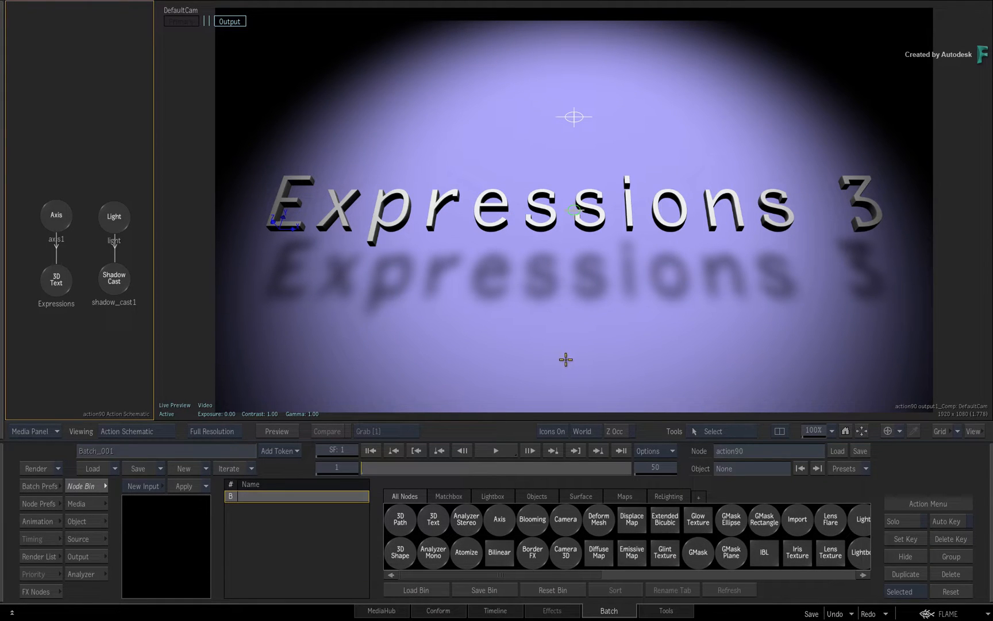
click(495, 450)
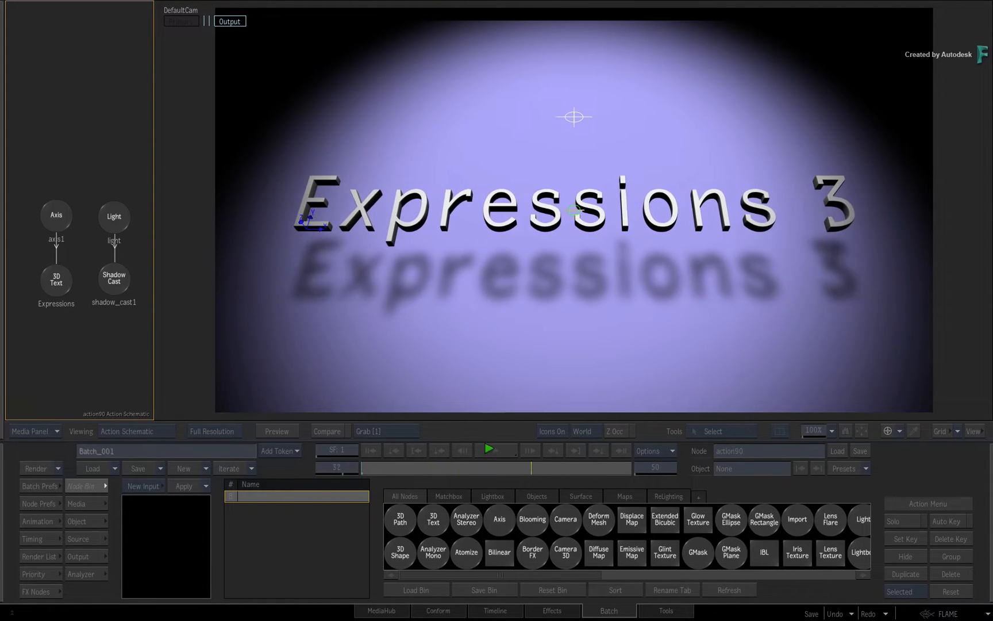
click(489, 450)
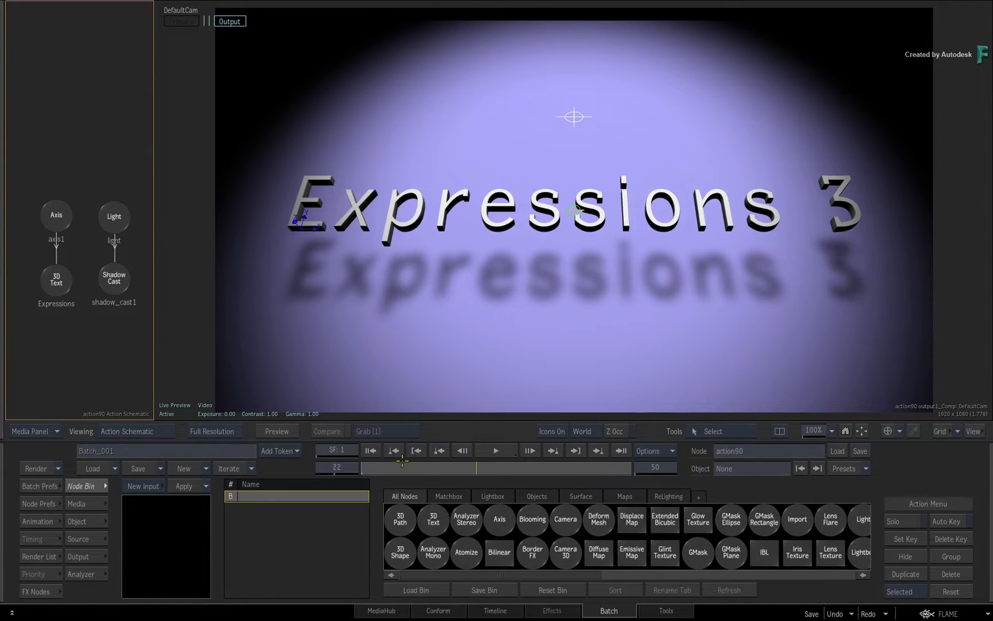
click(492, 450)
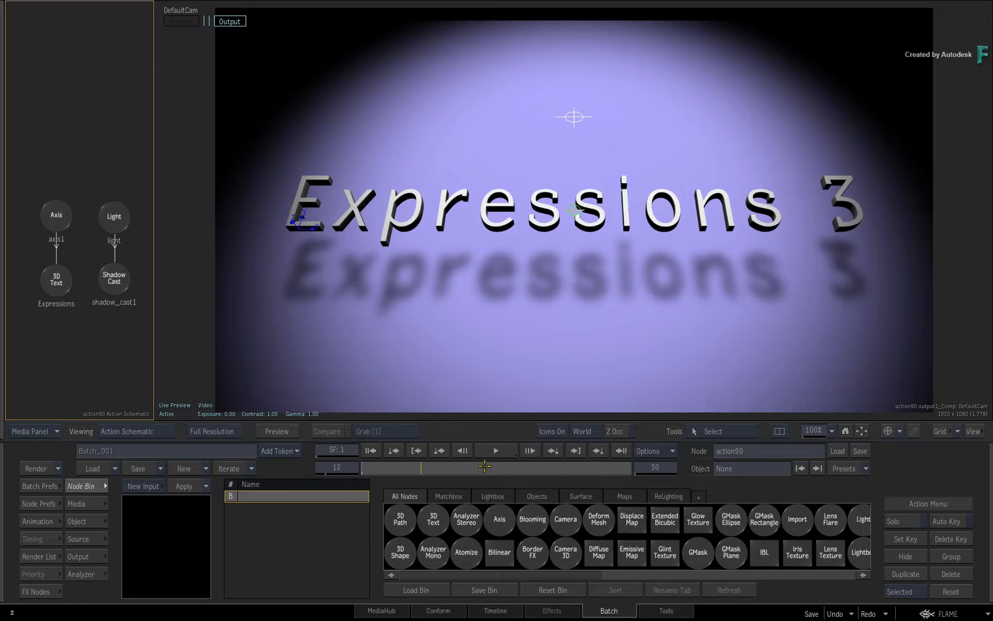
click(494, 450)
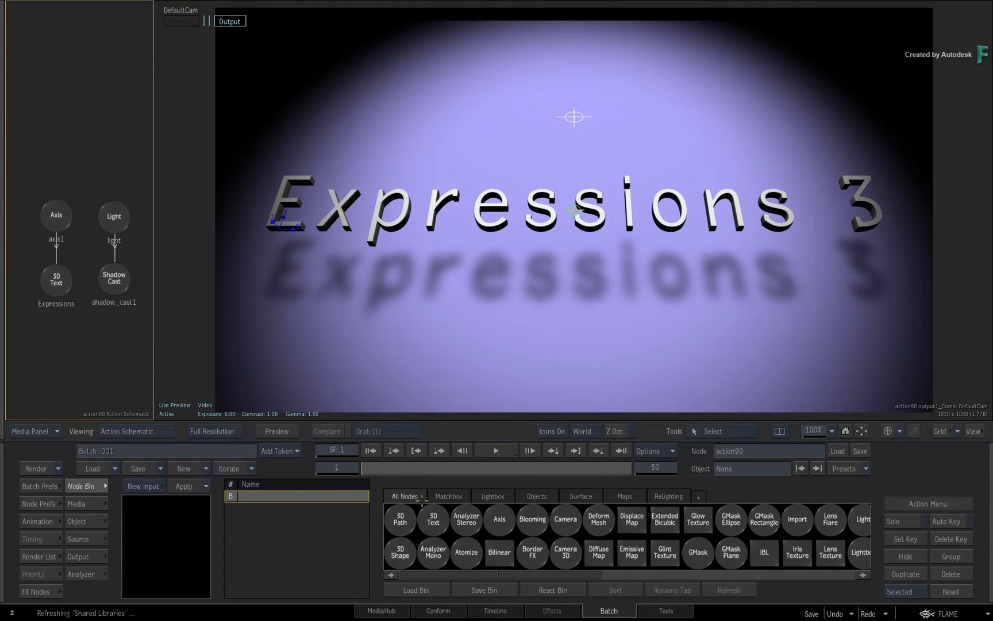
mouse_move(385, 157)
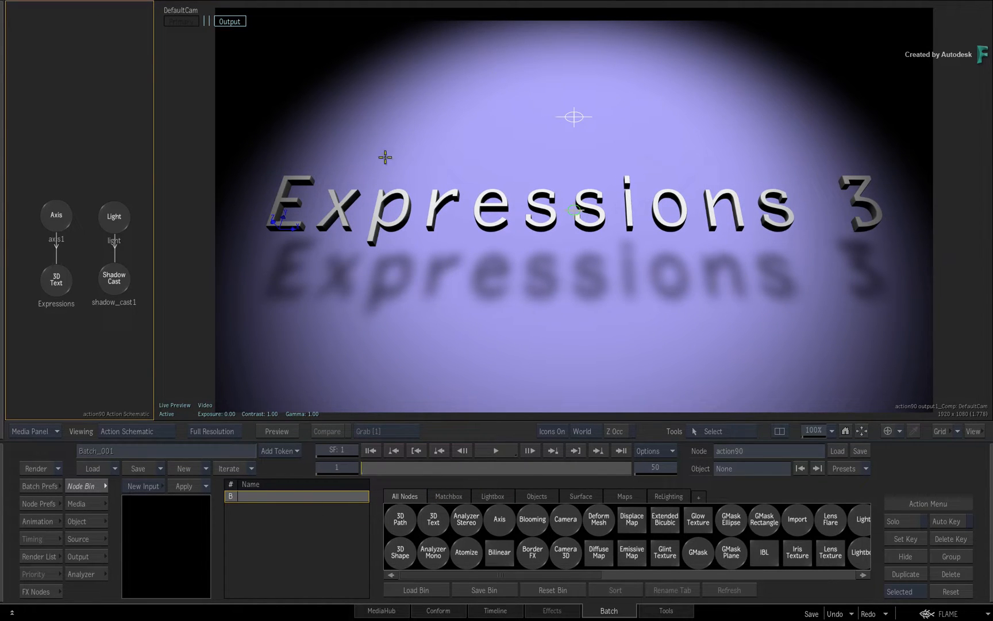
- Select the light and open its settings, showing 100% intensity and 10° spread
click(493, 450)
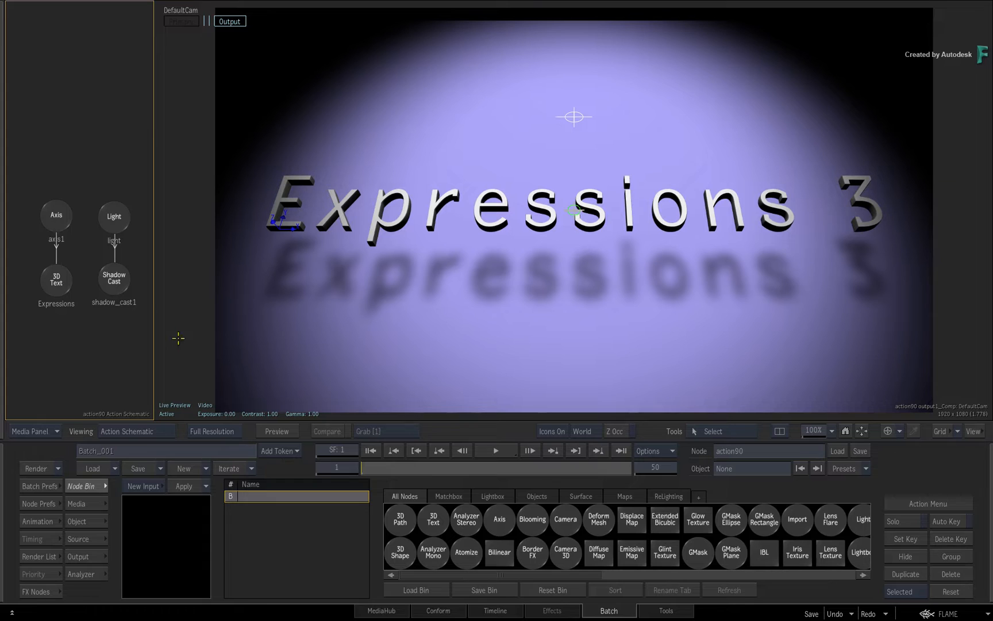
double_click(114, 216)
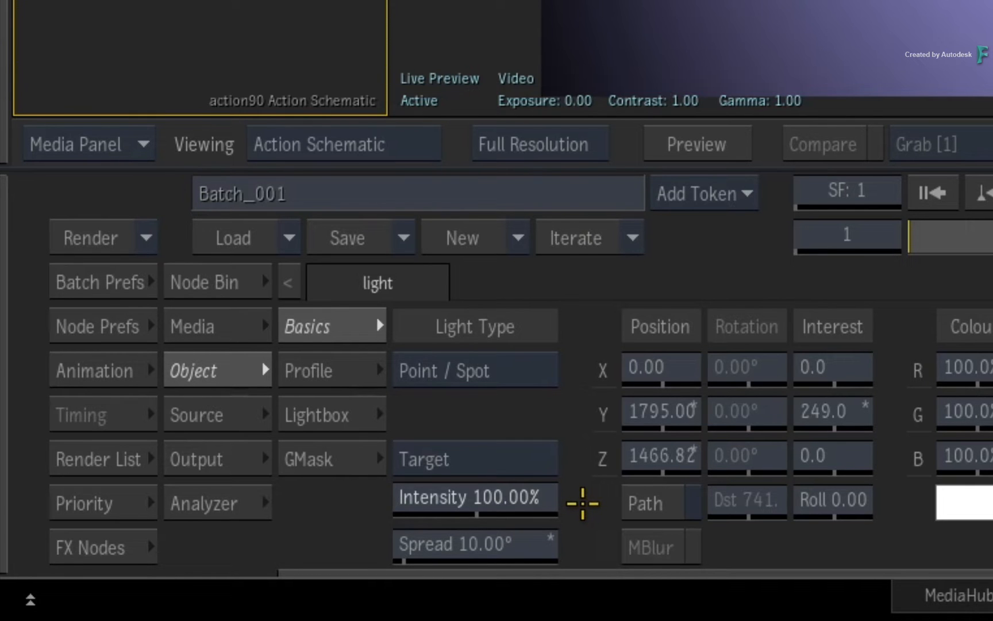
mouse_move(81, 359)
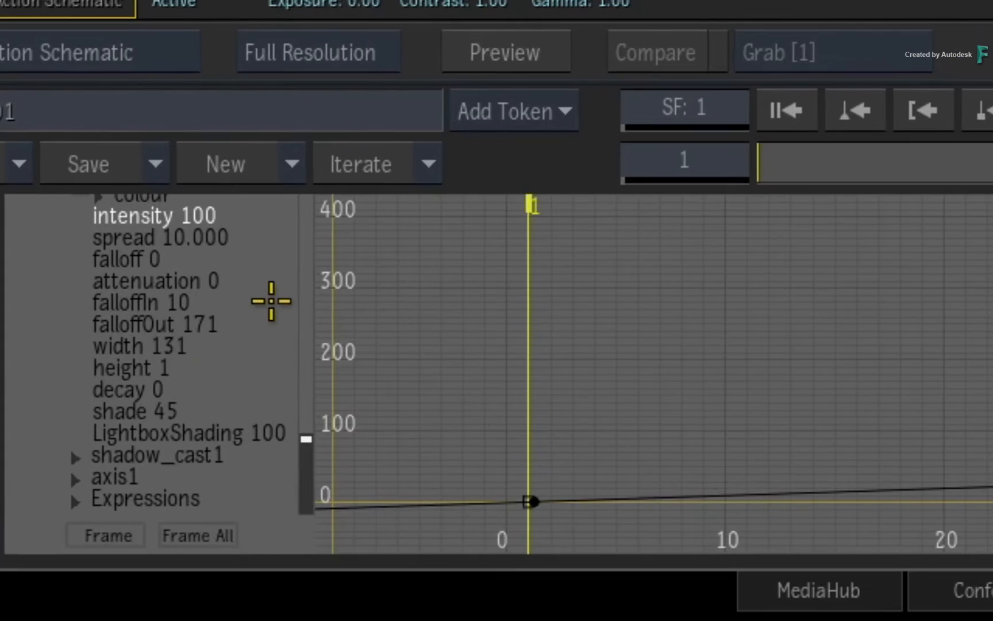
mouse_move(260, 243)
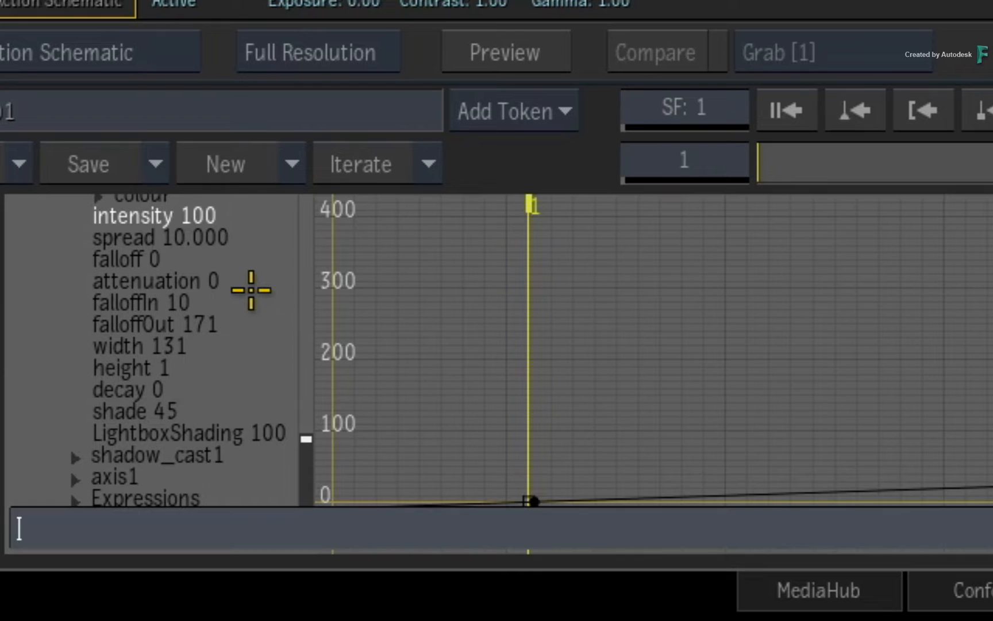
- Enter rand(frame) as the light intensity expression, reading -0.954 on frame 1
text(rand()
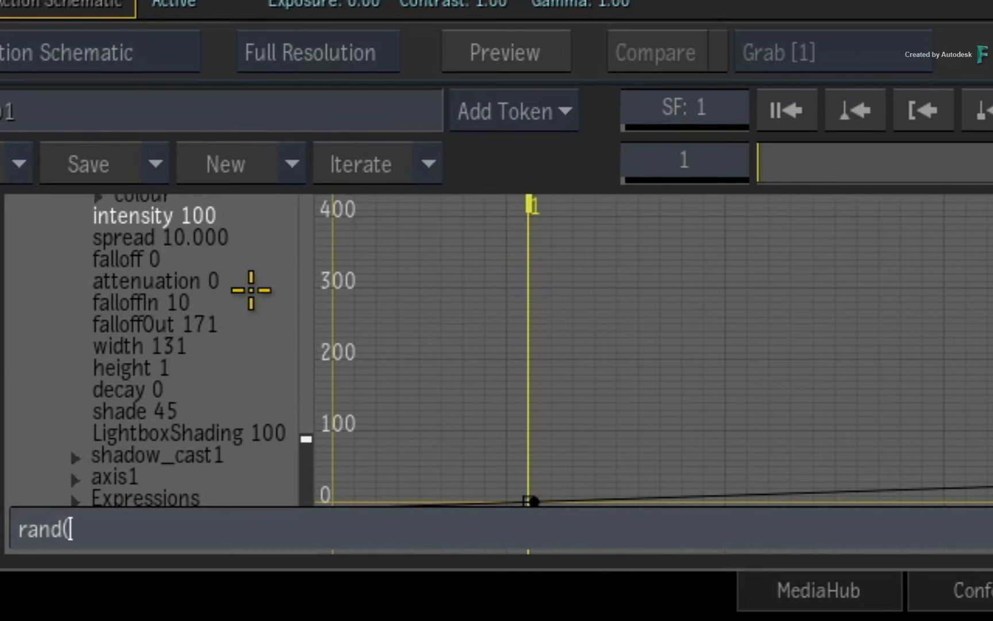
text(frame)
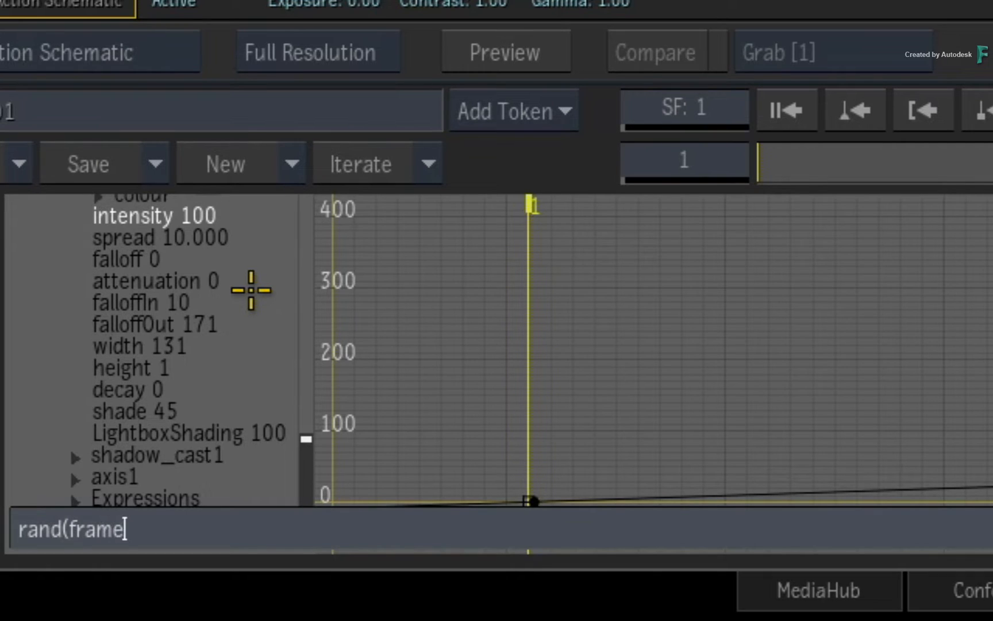
text())
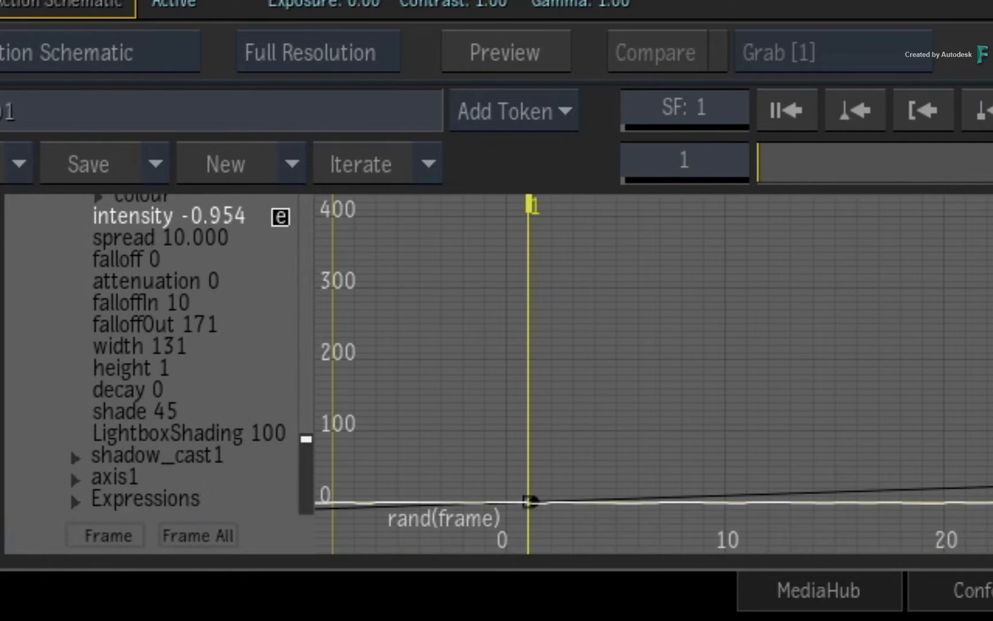
mouse_move(224, 372)
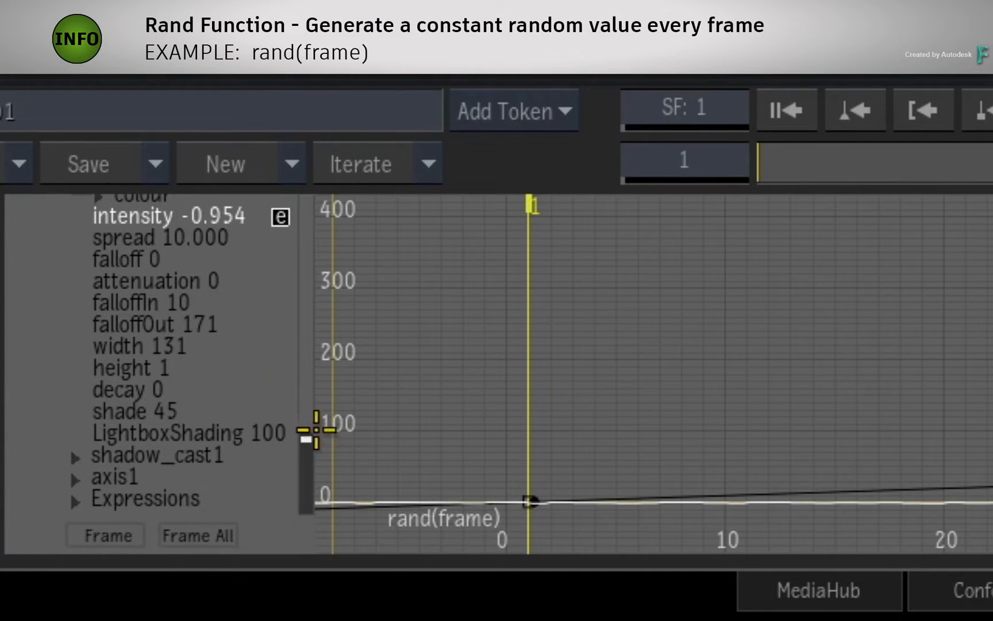
mouse_move(375, 489)
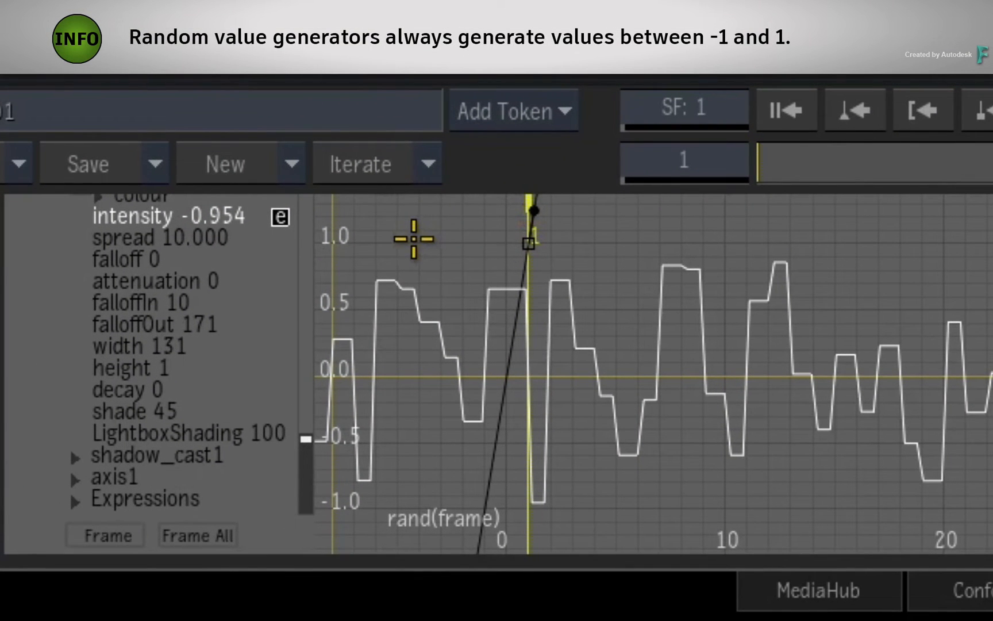
mouse_move(393, 498)
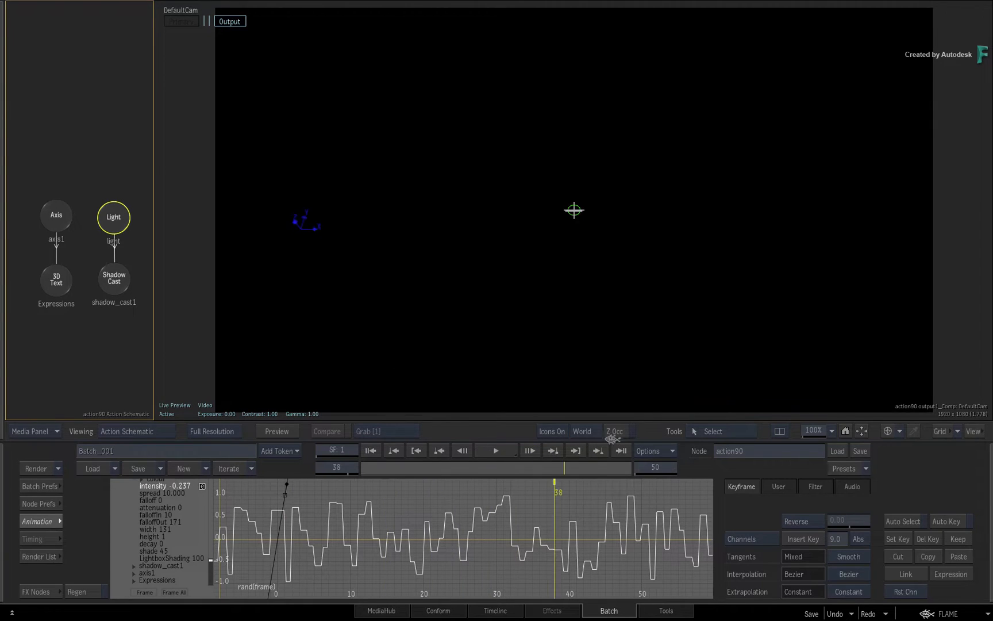
- Change the expression to rand(frame)*10 and preview the flicker at frame 48
drag(556, 467, 386, 467)
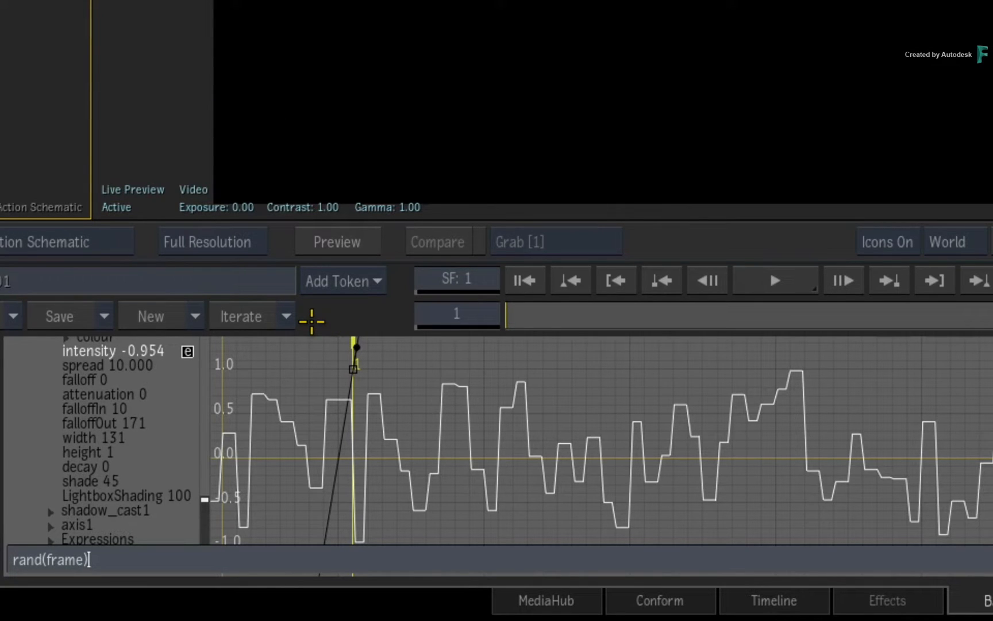
text(*10)
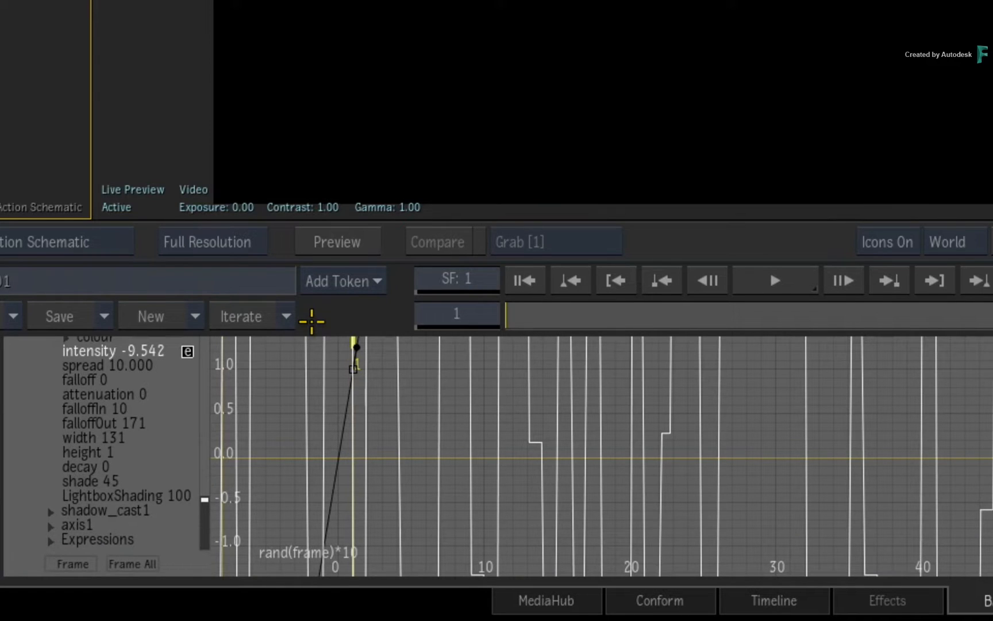
mouse_move(402, 488)
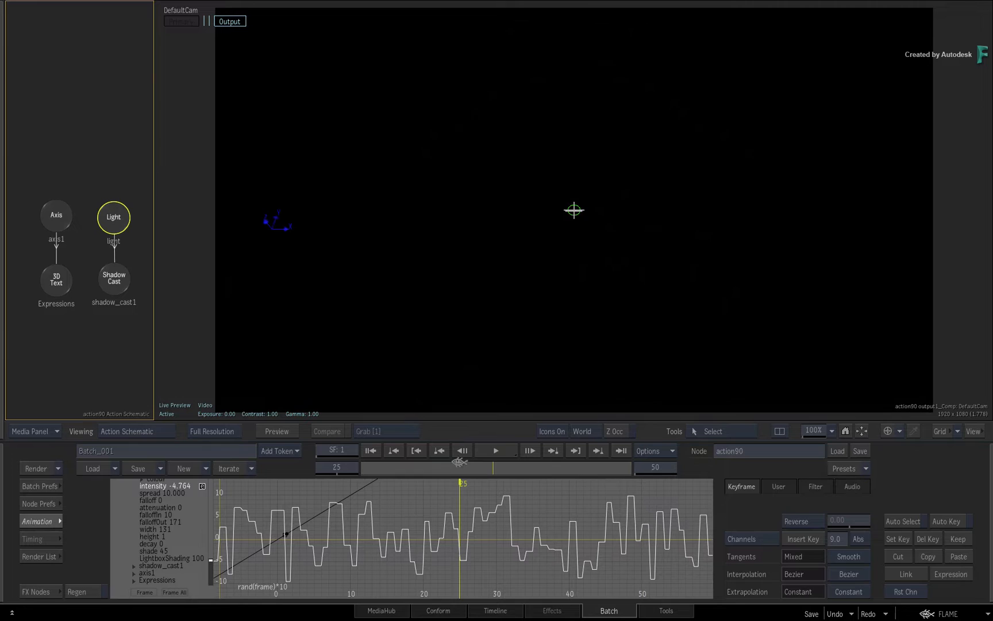
drag(459, 468, 633, 467)
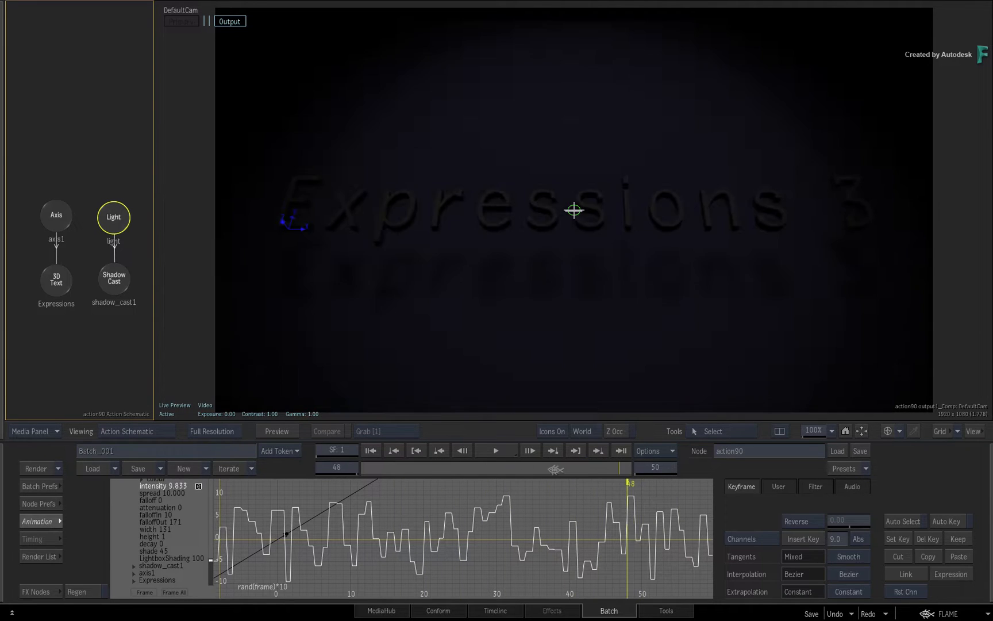
drag(627, 467, 402, 467)
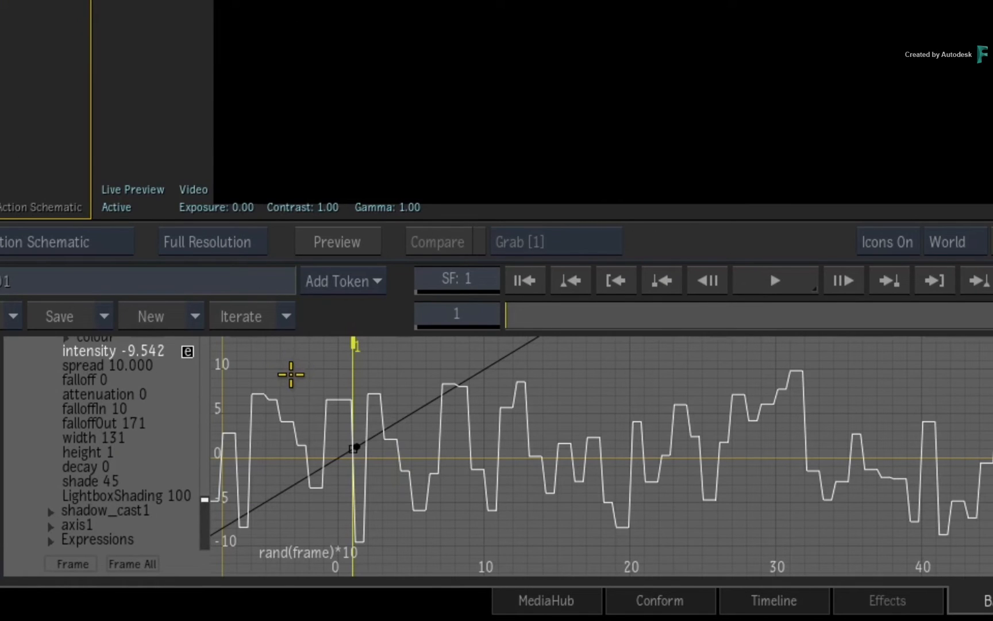
mouse_move(302, 363)
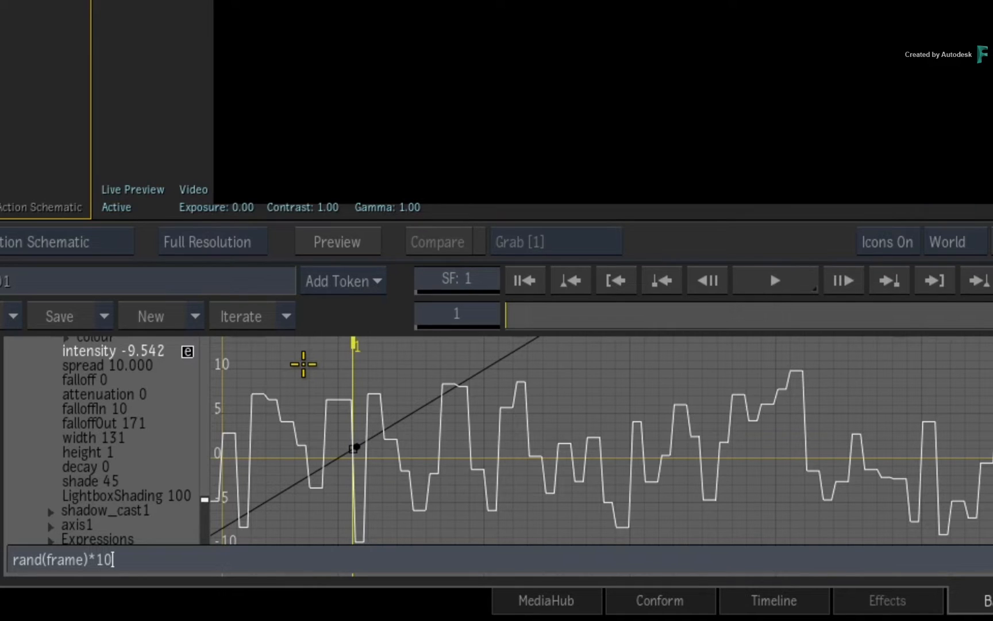
- Append +100 so intensity reads rand(frame)*10+100, and fit the curve
text(+100)
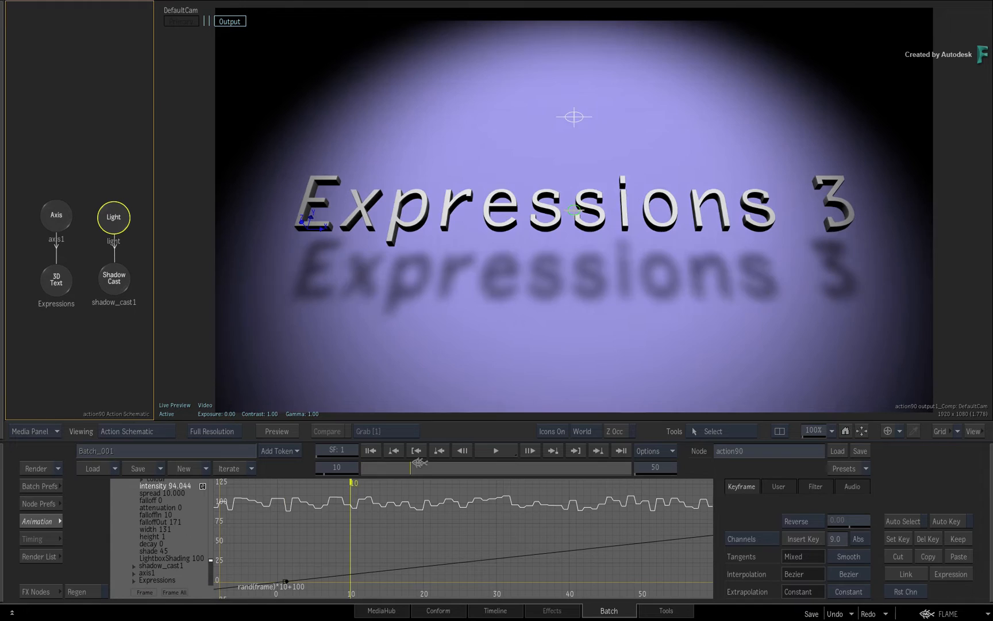
click(586, 451)
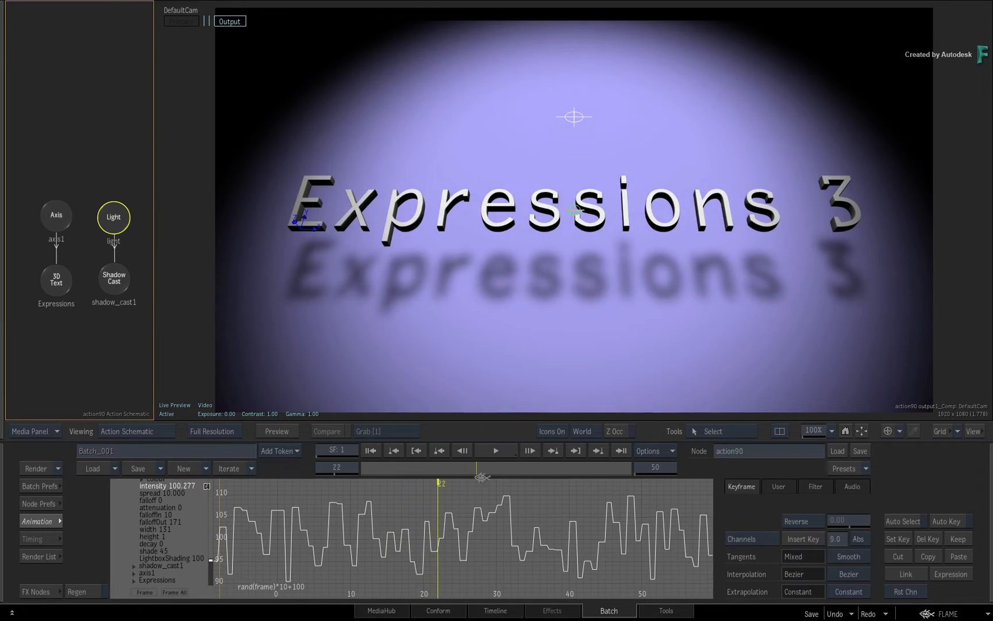
- Scrub the timeline to preview intensity jumping between about 90 and 110
drag(437, 482, 593, 482)
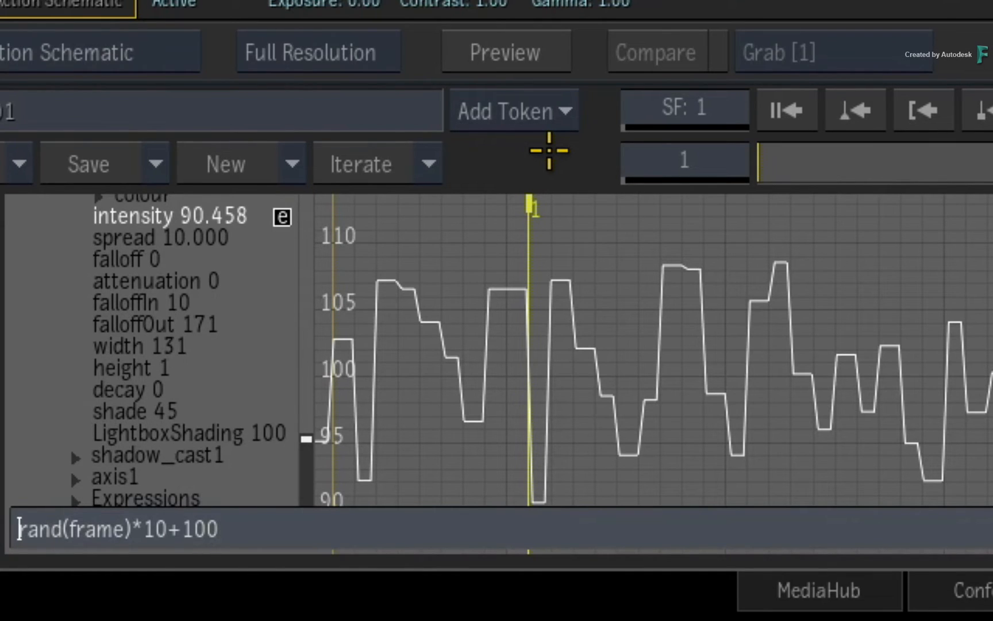
- Wrap the expression as eval(rand(frame)*10+100, frame/5)
text(eval()
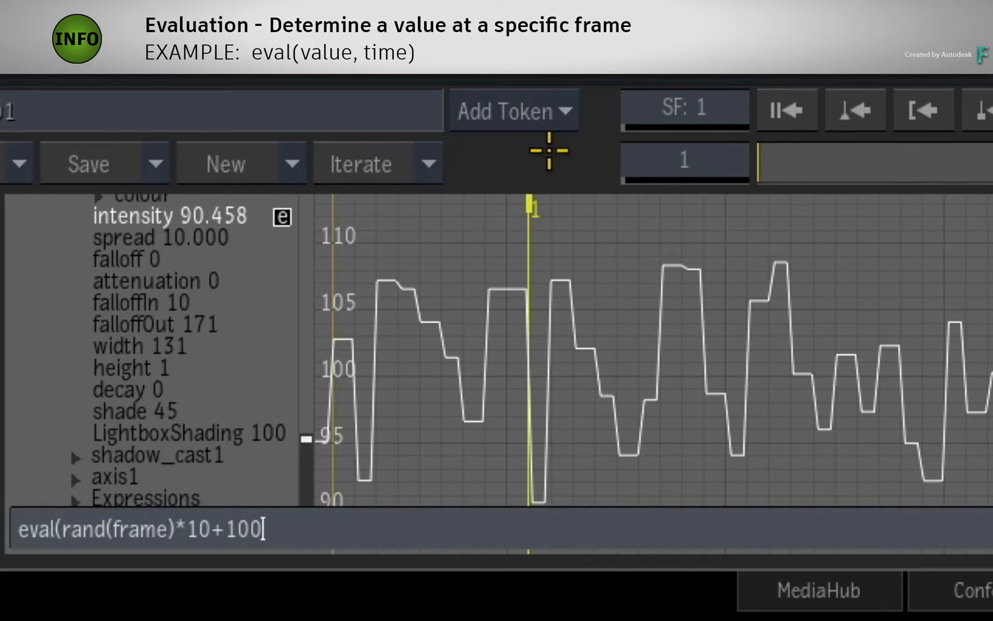
text(,)
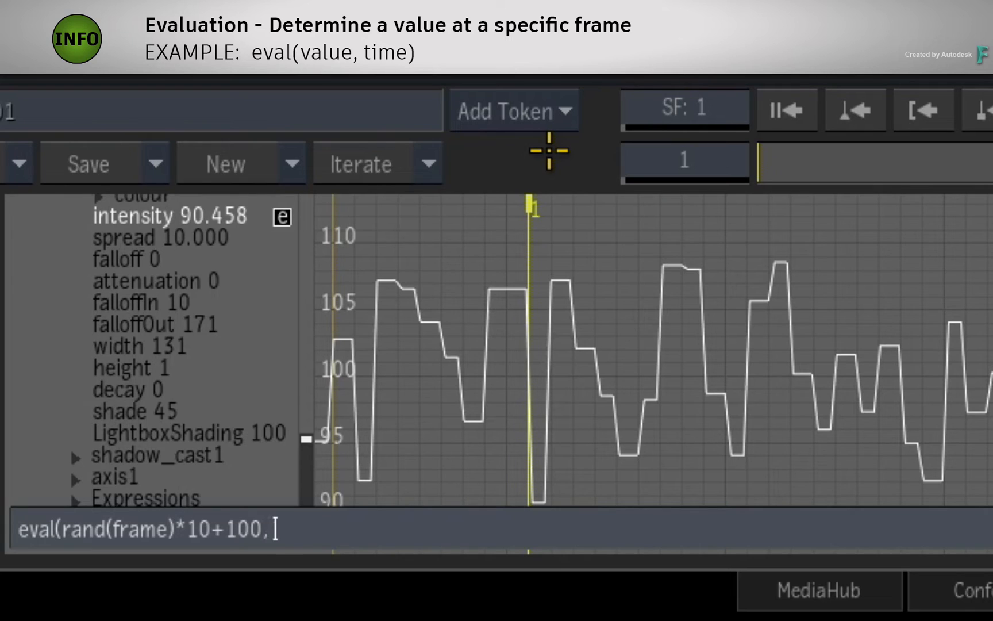
text(fr)
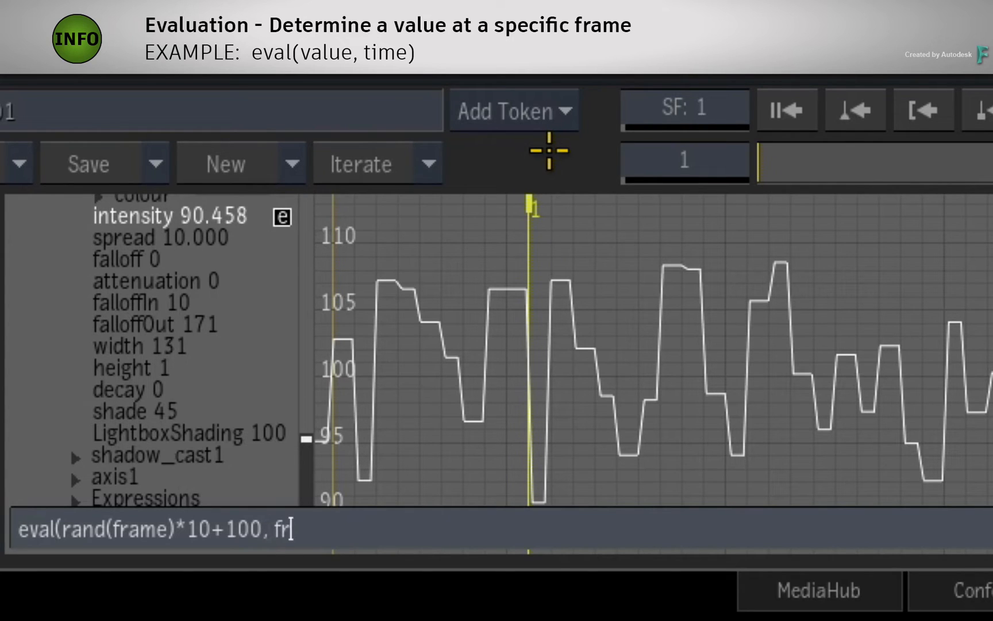
text(ame)
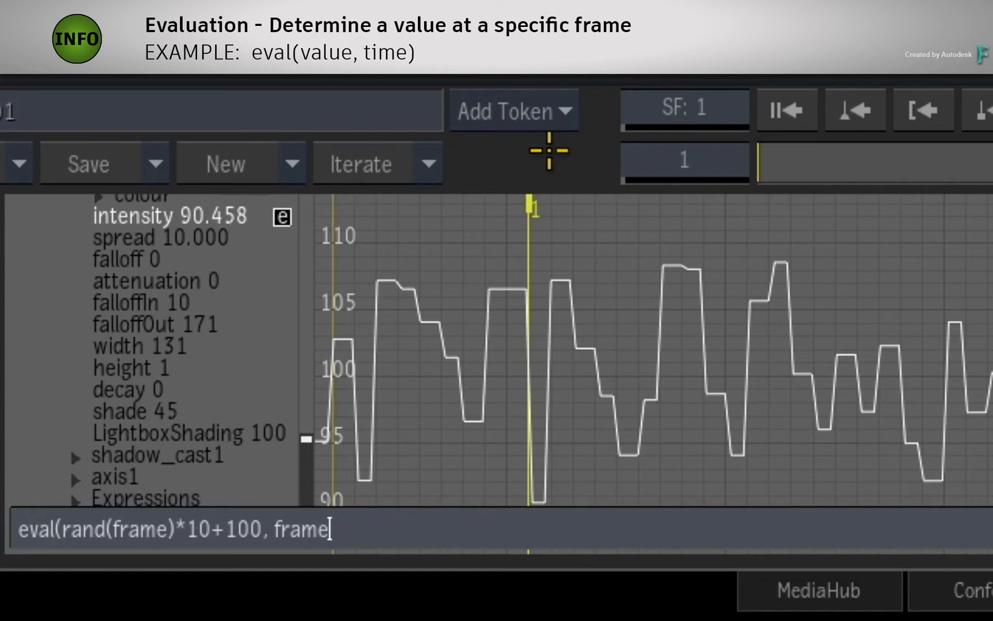
text(/)
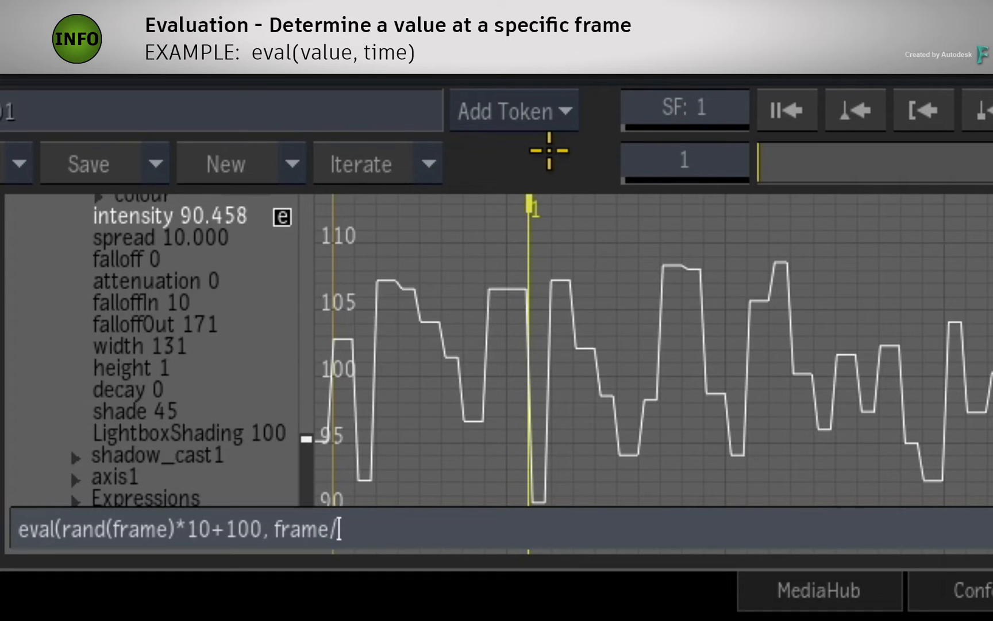
text(5))
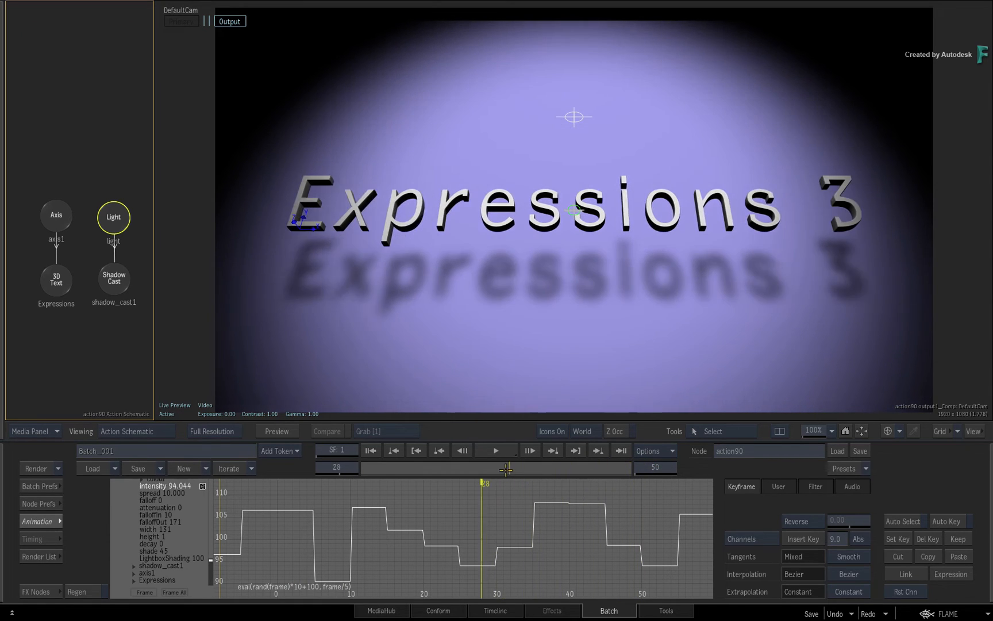
- Scrub to earlier frames to compare the stepped flicker brightness
drag(485, 468, 384, 467)
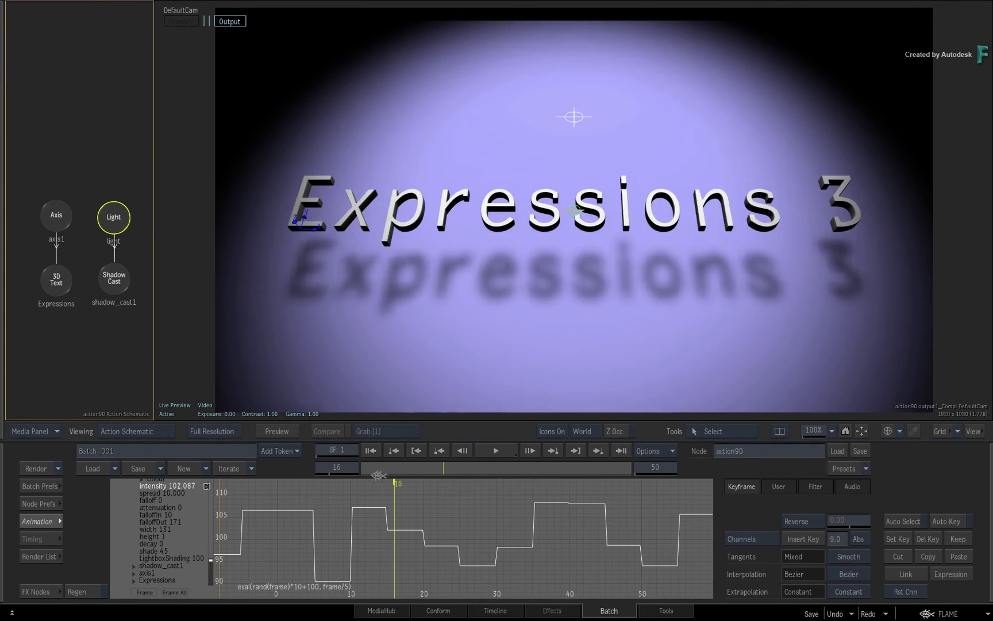
drag(397, 484, 344, 484)
text(o)
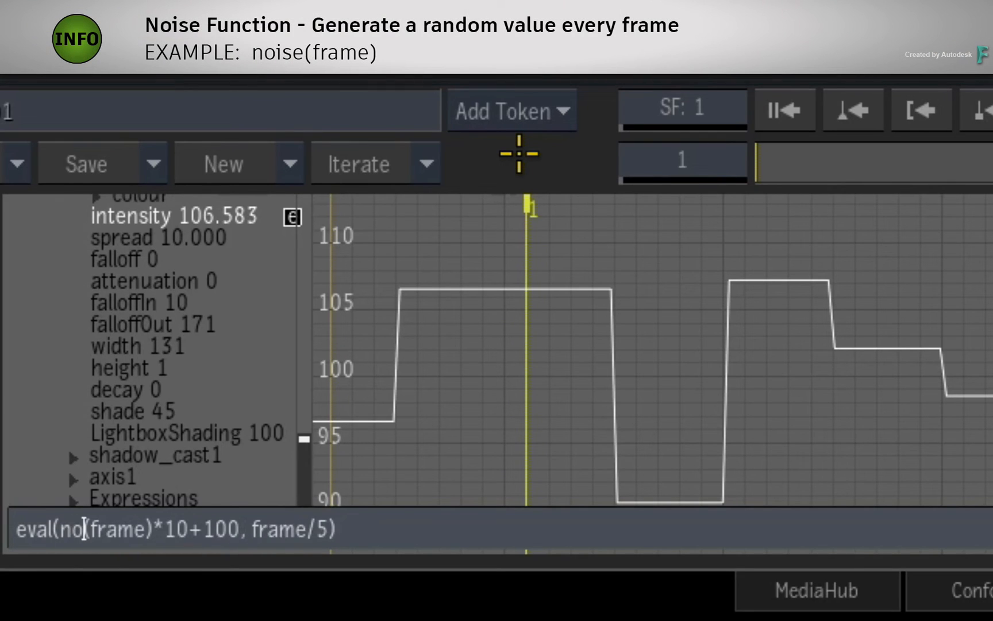
- Replace rand with noise, giving eval(noise(frame)*10+100, frame/5) as a smooth wave
text(ise)
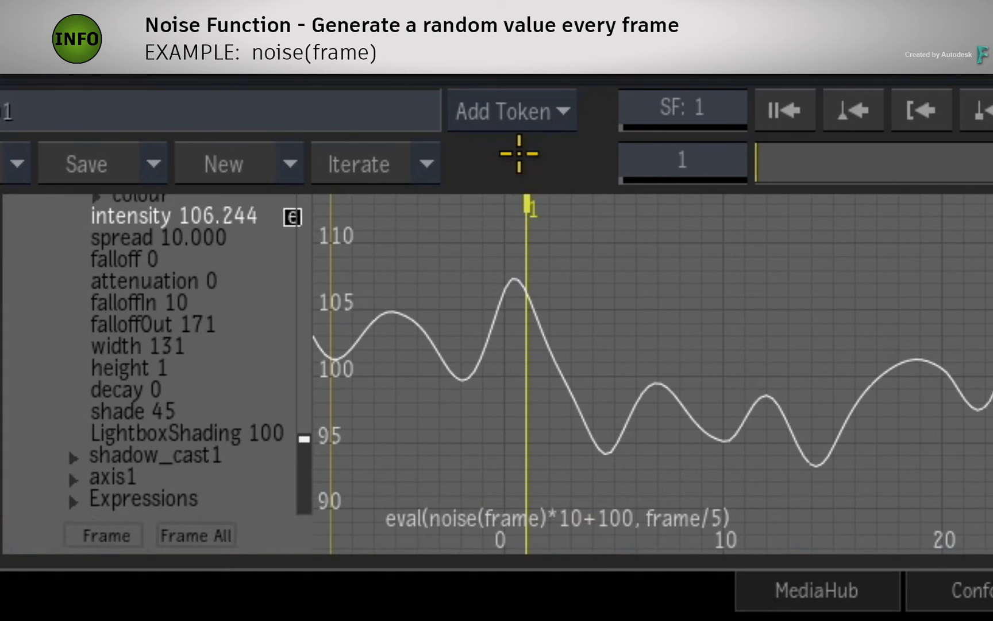
mouse_move(768, 169)
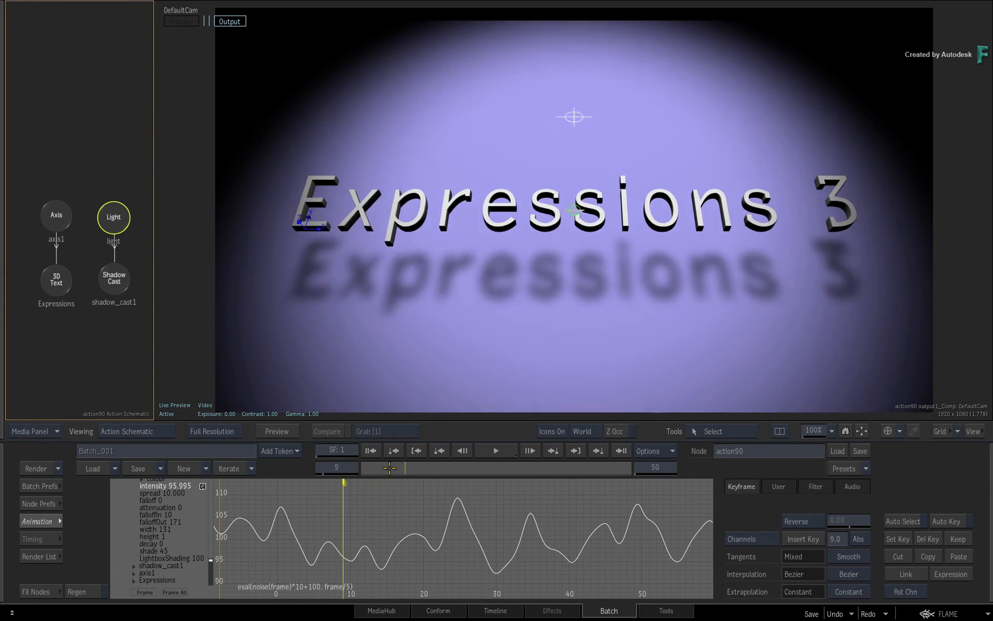
drag(344, 483, 398, 483)
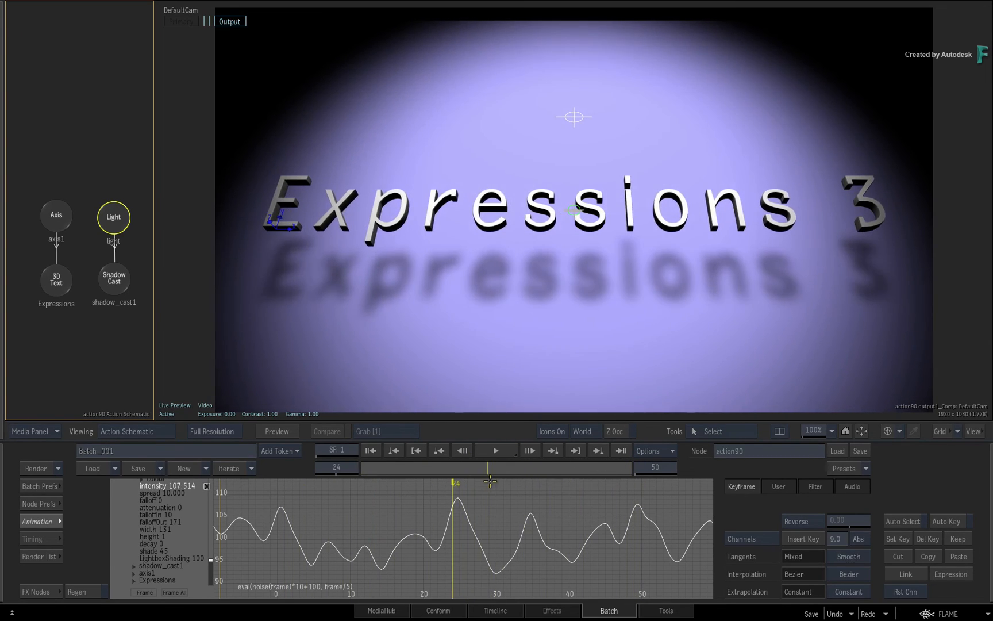
drag(453, 482, 485, 482)
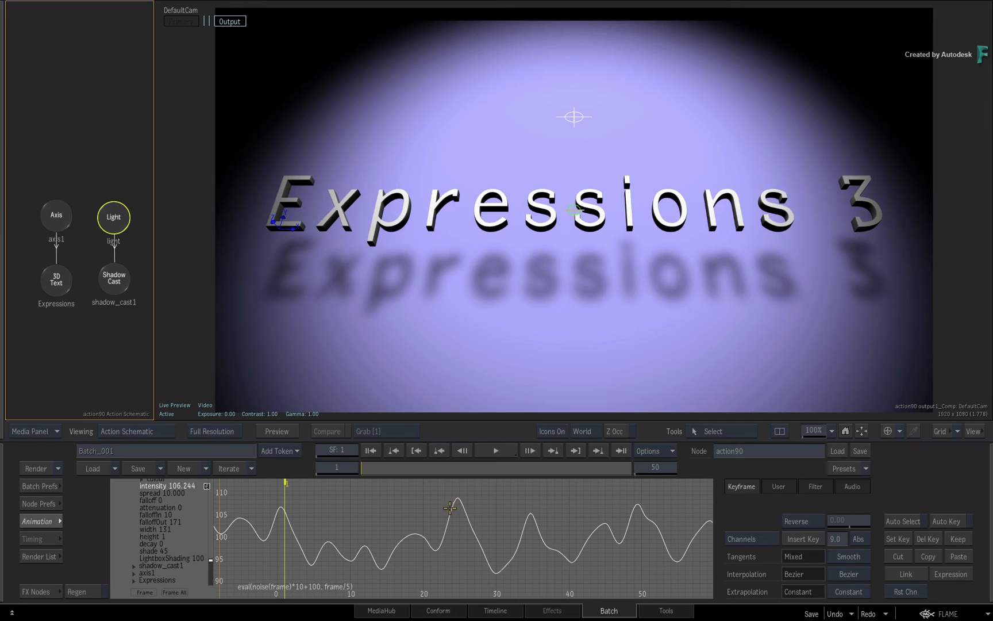
mouse_move(390, 556)
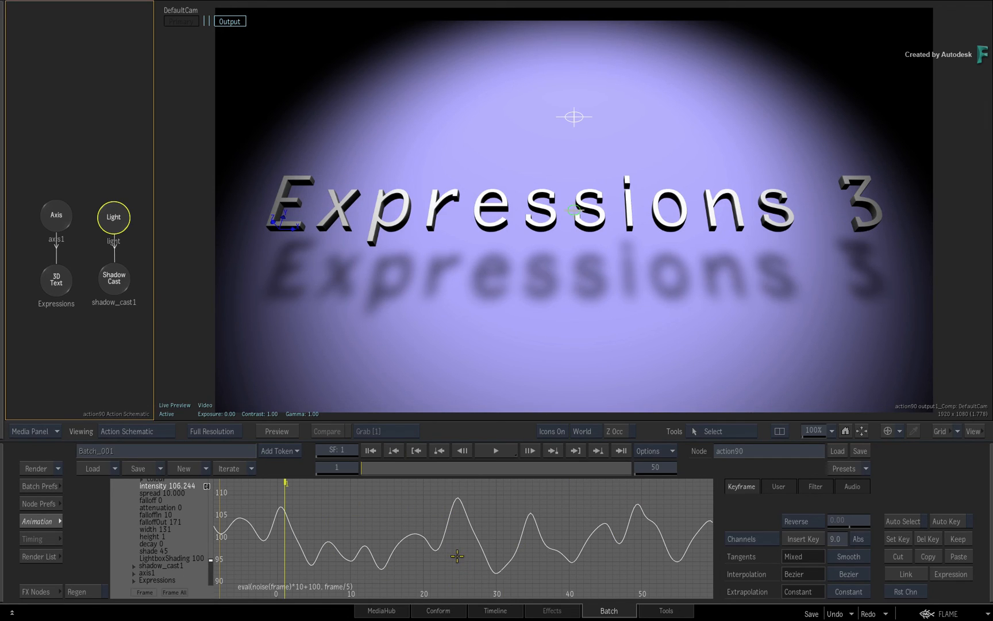
mouse_move(268, 524)
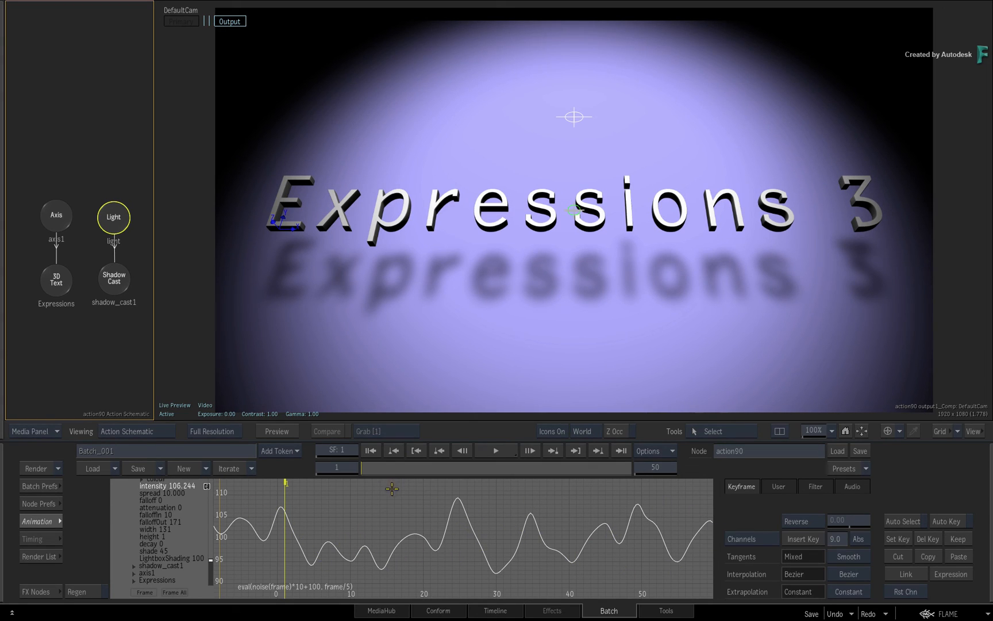
mouse_move(407, 509)
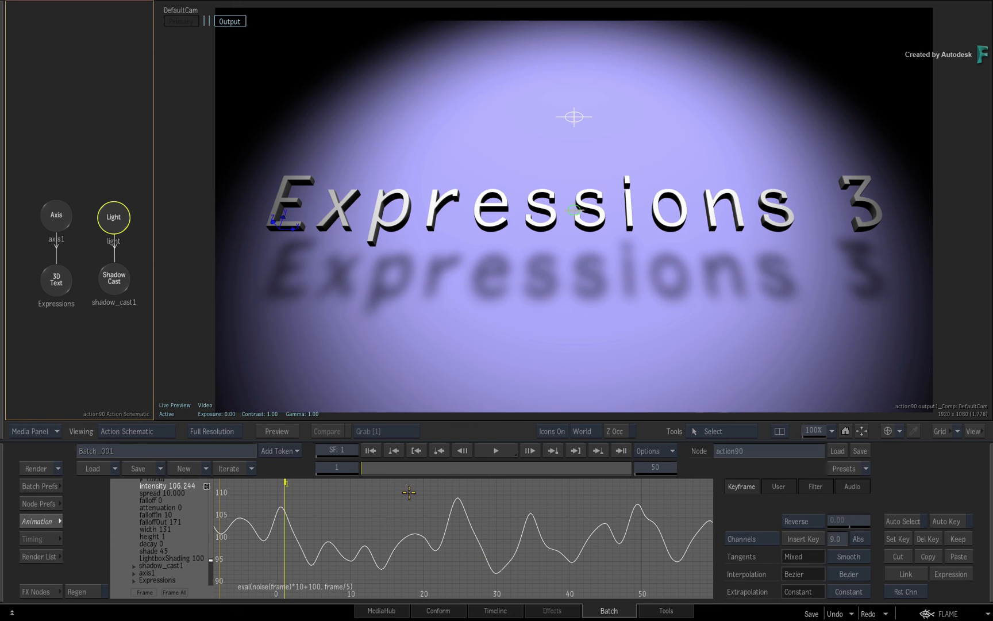